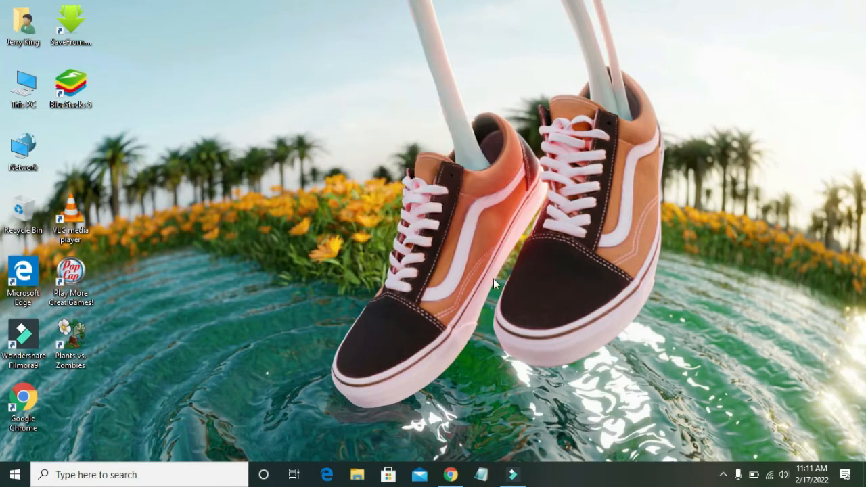
- Refresh the desktop and launch BlueStacks 5 from its desktop shortcut
{"action": "right_click", "coordinate": [494, 284]}
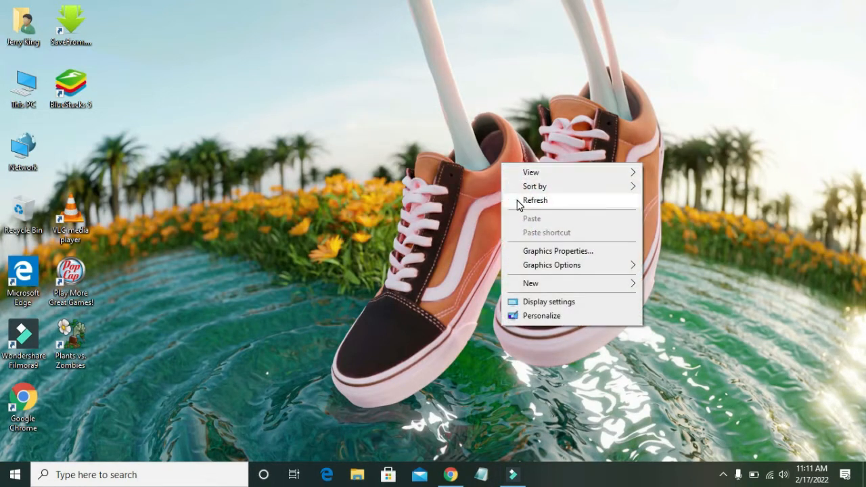
{"action": "left_click", "coordinate": [535, 200]}
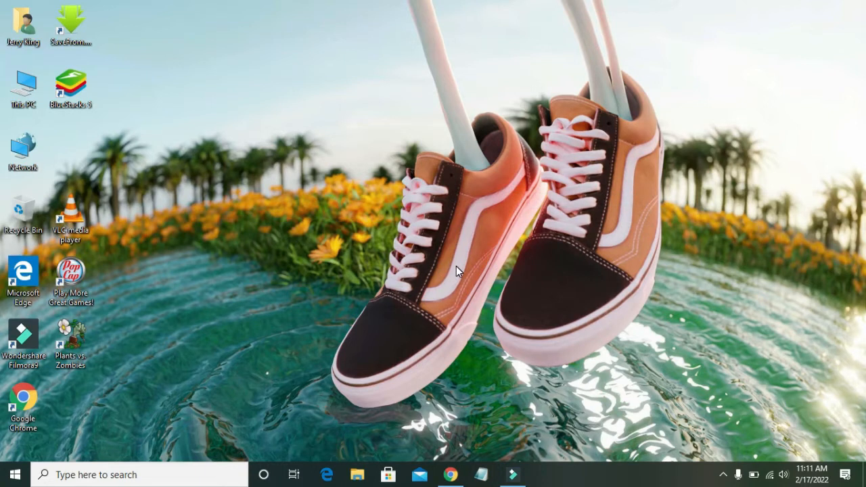
{"action": "mouse_move", "coordinate": [96, 95]}
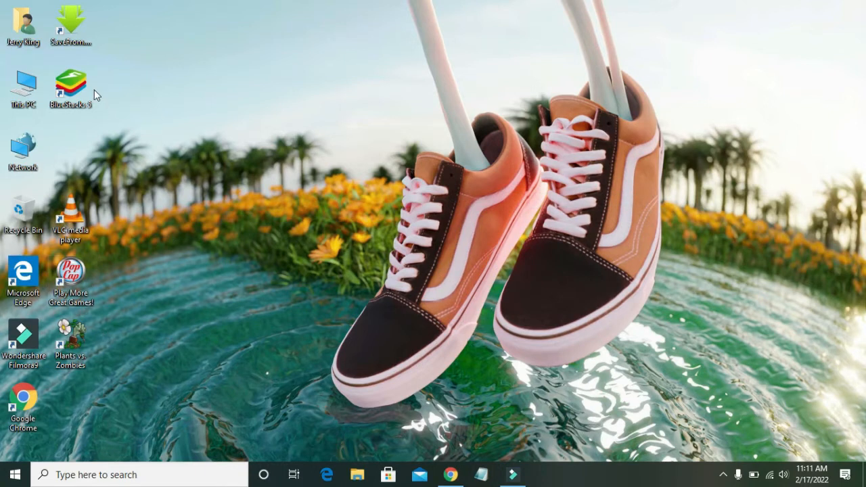
{"action": "double_click", "coordinate": [70, 84]}
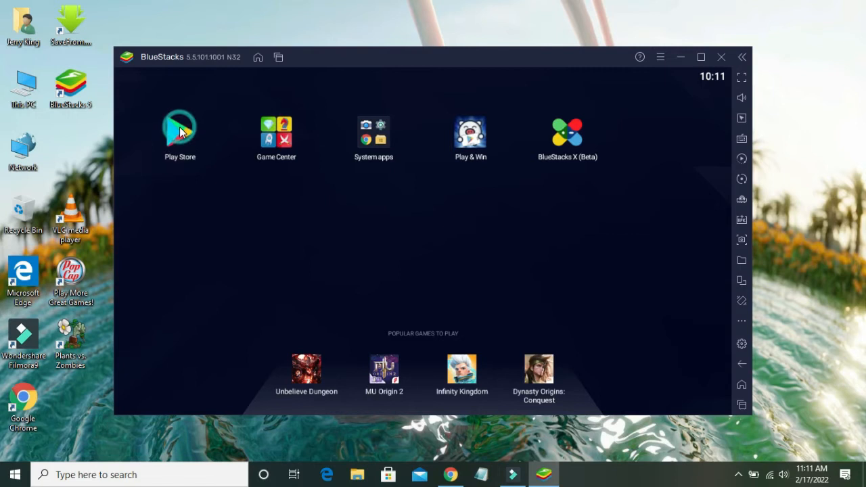
- Search Play Store for 'anime mix' and open the Anime TV - Anime Music Videos listing
{"action": "left_click", "coordinate": [179, 129]}
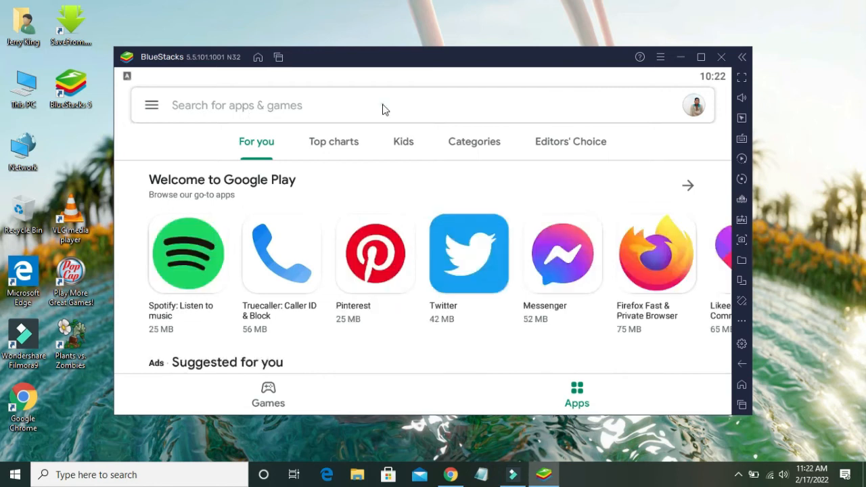
{"action": "type", "text": "anime mix"}
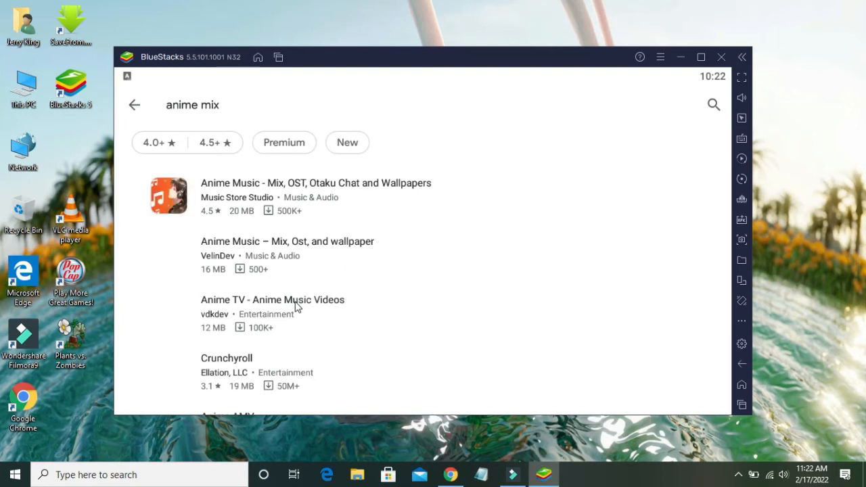
{"action": "left_click", "coordinate": [273, 300]}
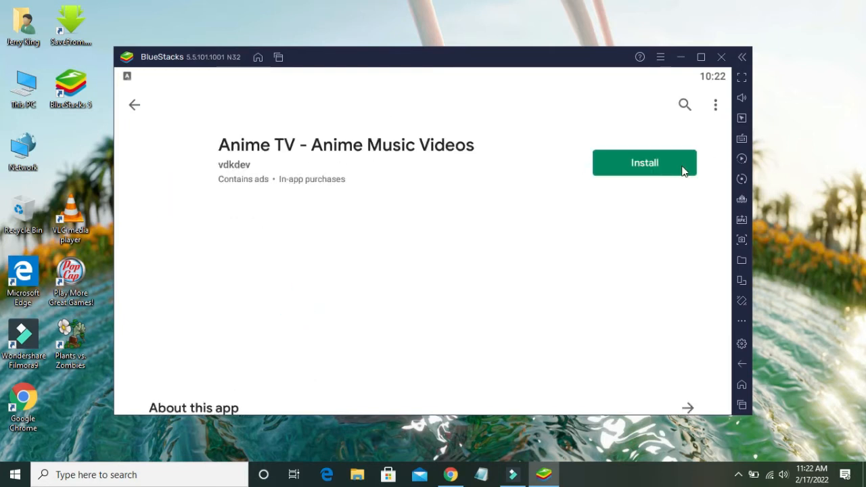
- Start installing Anime TV - Anime Music Videos with the Install button
{"action": "left_click", "coordinate": [644, 162]}
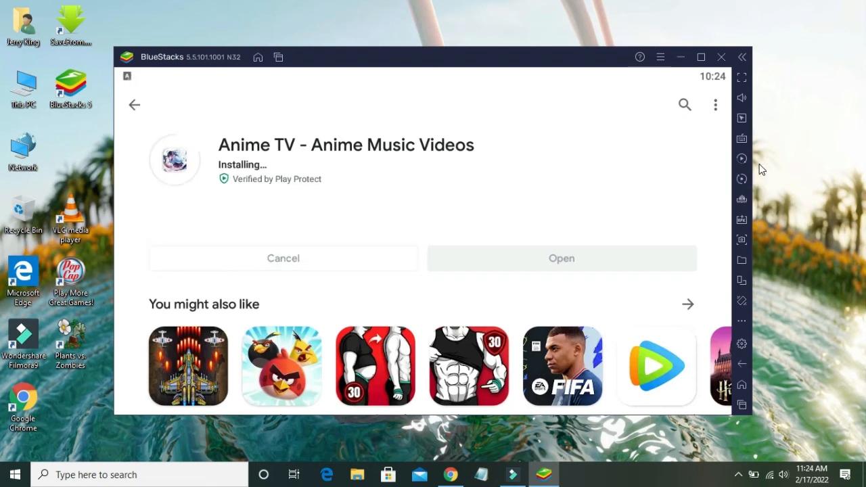
{"action": "mouse_move", "coordinate": [487, 156]}
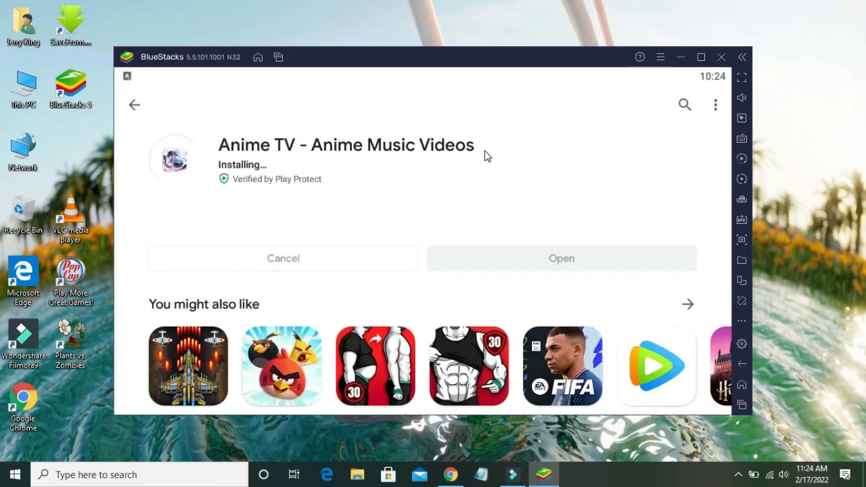
{"action": "mouse_move", "coordinate": [308, 158]}
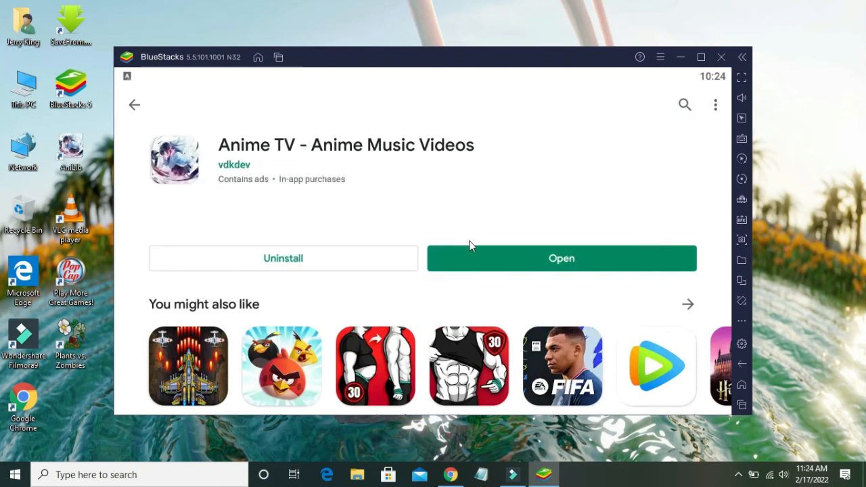
- Open the installed Anime TV app from its Play Store page
{"action": "left_click", "coordinate": [561, 257]}
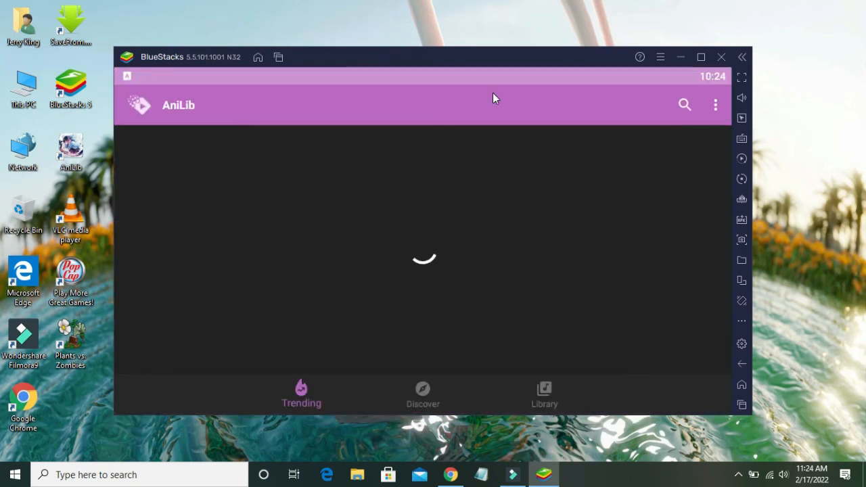
{"action": "mouse_move", "coordinate": [378, 295]}
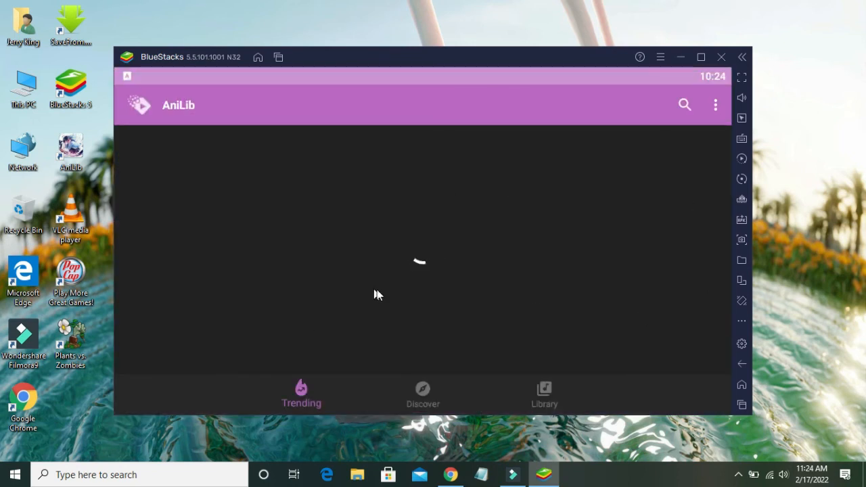